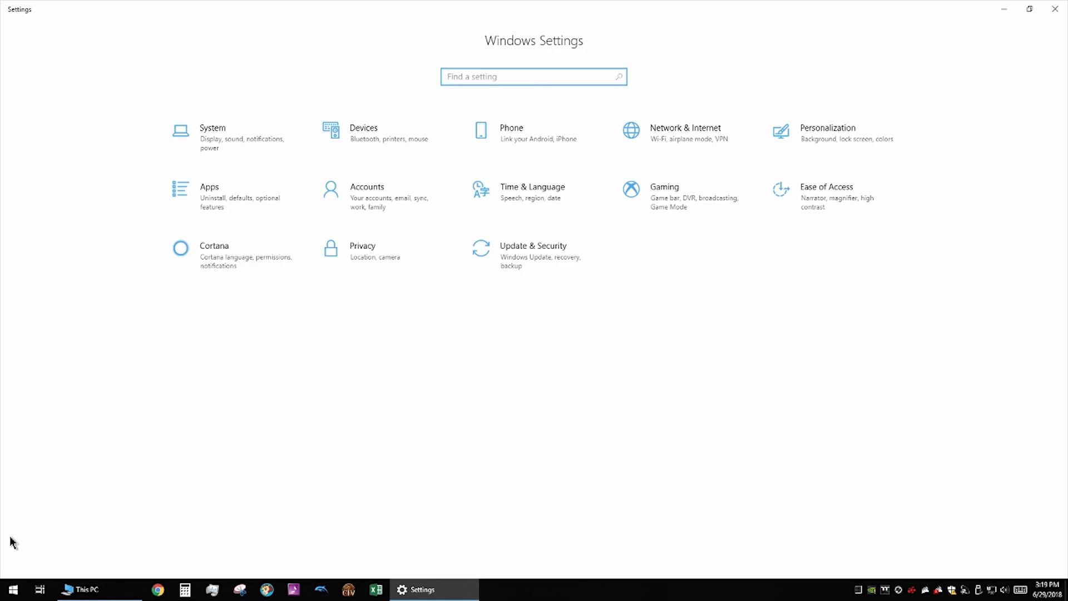
Restart the PC into advanced startup from Update & Security > Recovery > Restart now.
{"action": "left_click", "coordinate": [532, 250]}
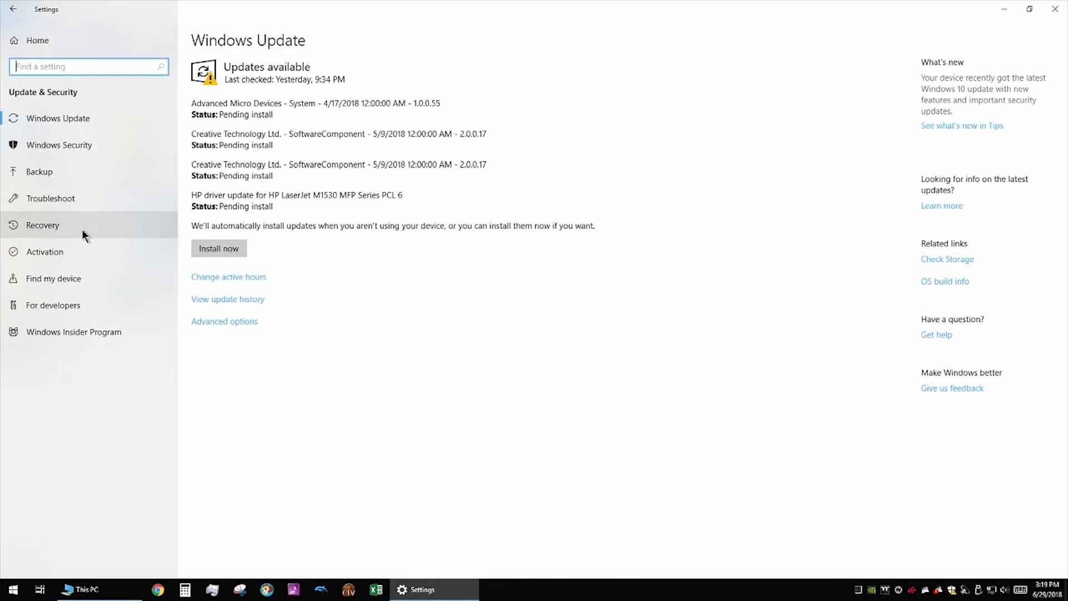
{"action": "left_click", "coordinate": [42, 224]}
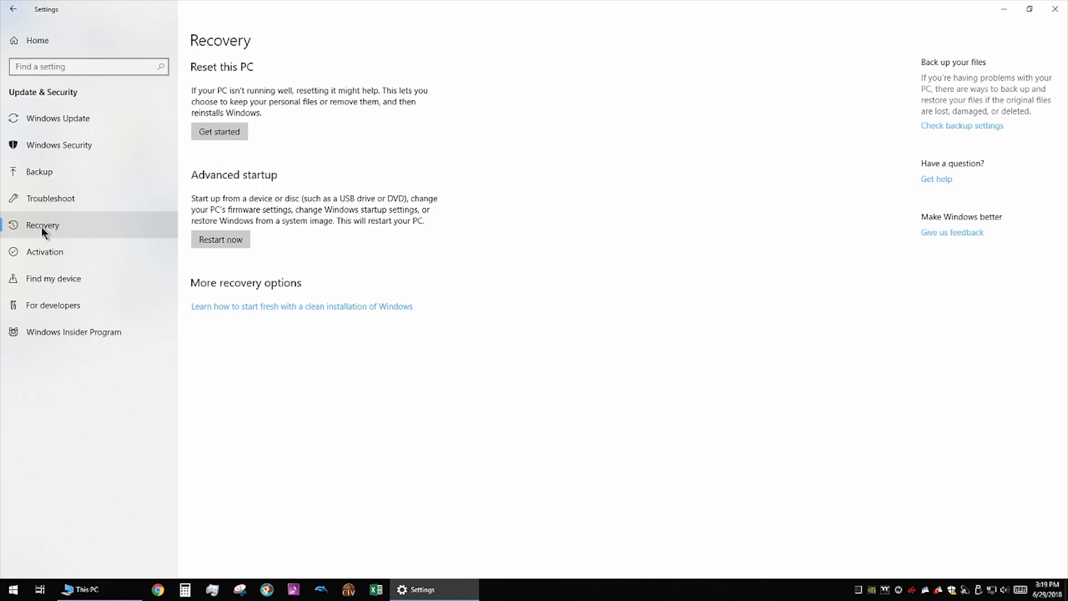
{"action": "left_click", "coordinate": [220, 239]}
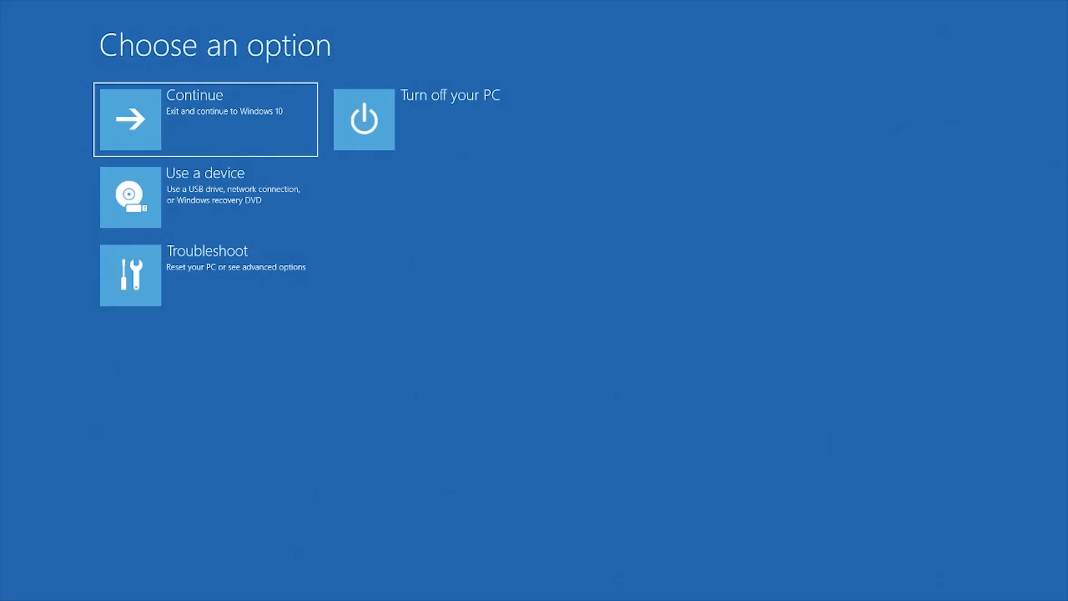
Reboot into the firmware via Troubleshoot > Advanced options > UEFI Firmware Settings.
{"action": "left_click", "coordinate": [205, 275]}
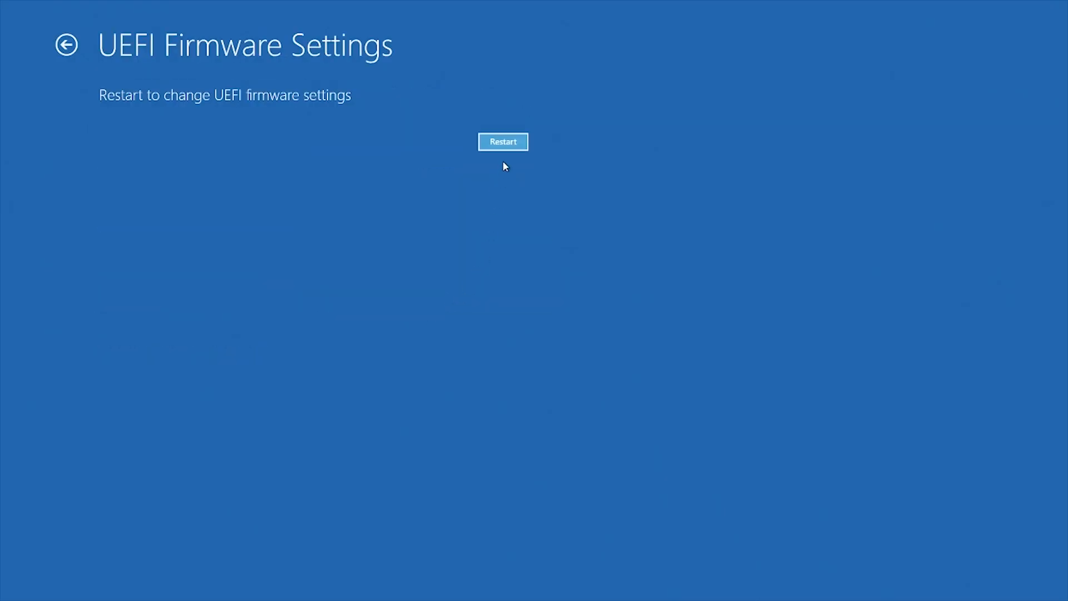
{"action": "left_click", "coordinate": [503, 141]}
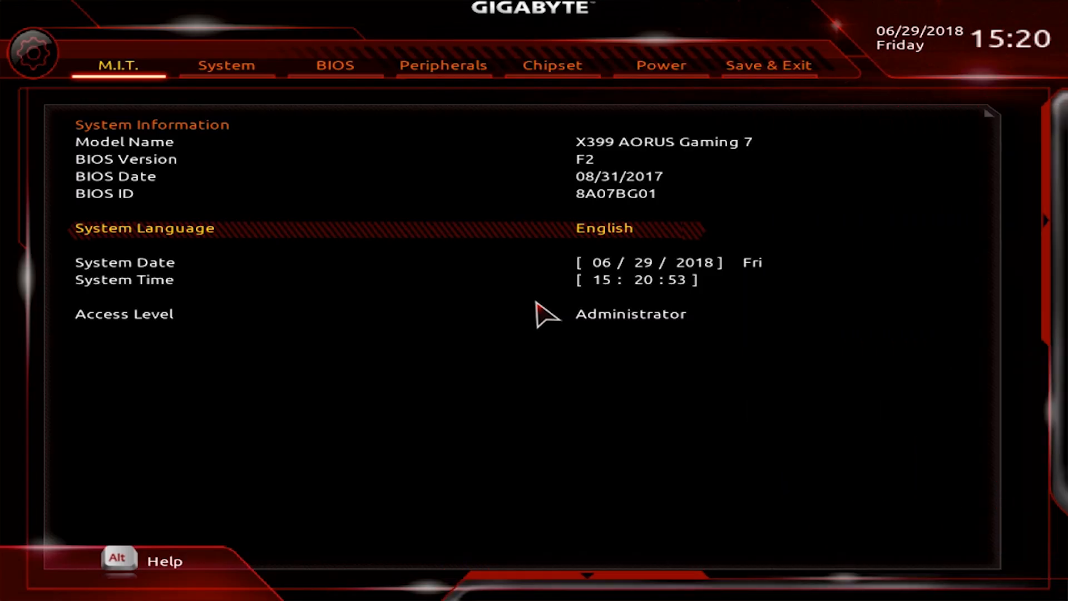
Browse the System, M.I.T. frequency and Power pages, ending on Save & Exit's boot override list.
{"action": "left_click", "coordinate": [226, 66]}
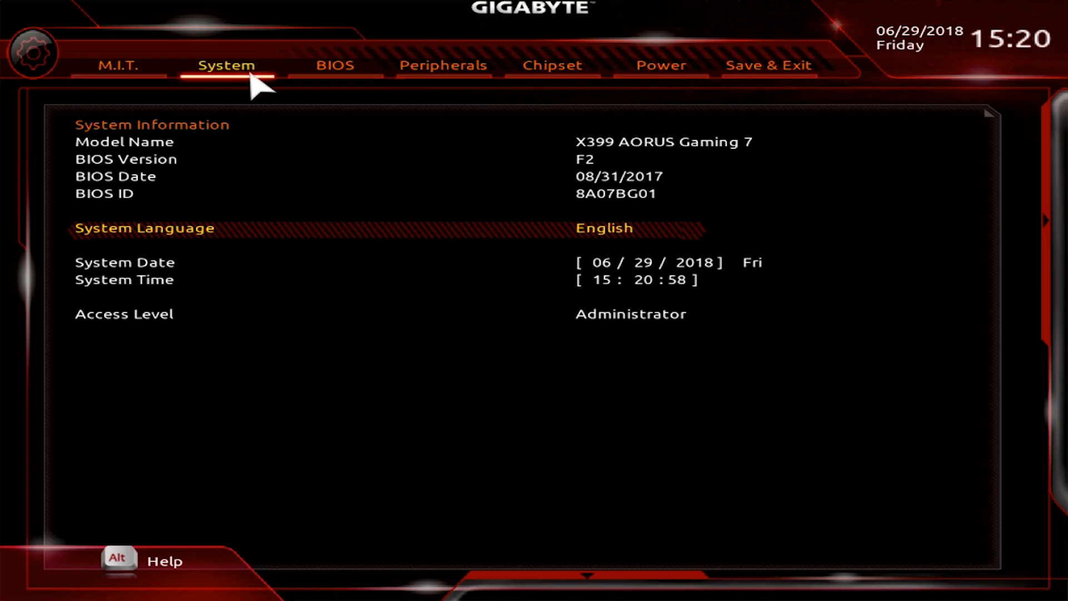
{"action": "left_click", "coordinate": [118, 65]}
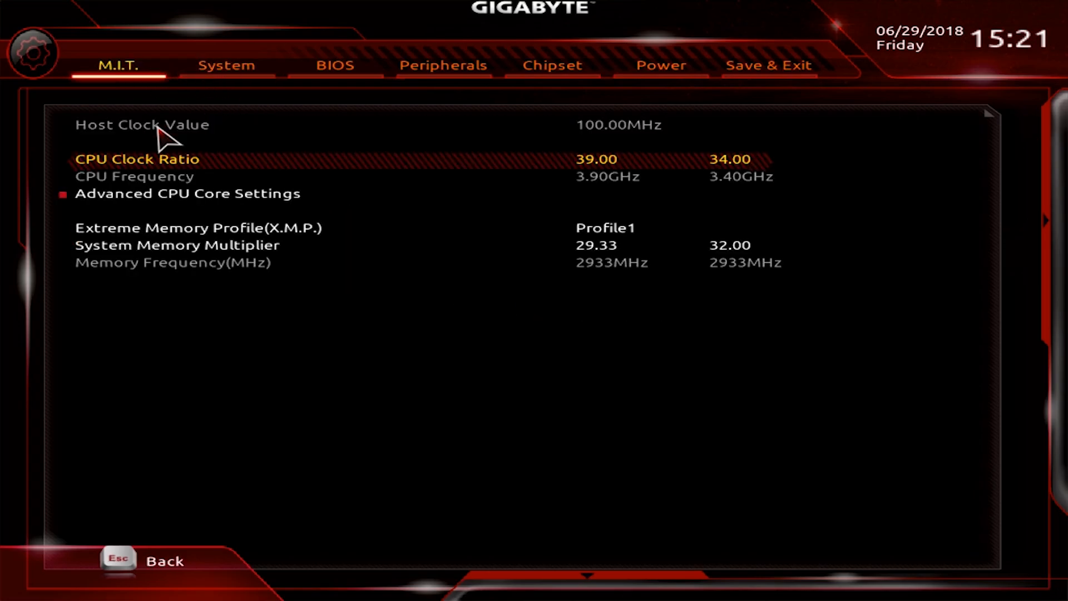
{"action": "mouse_move", "coordinate": [203, 241]}
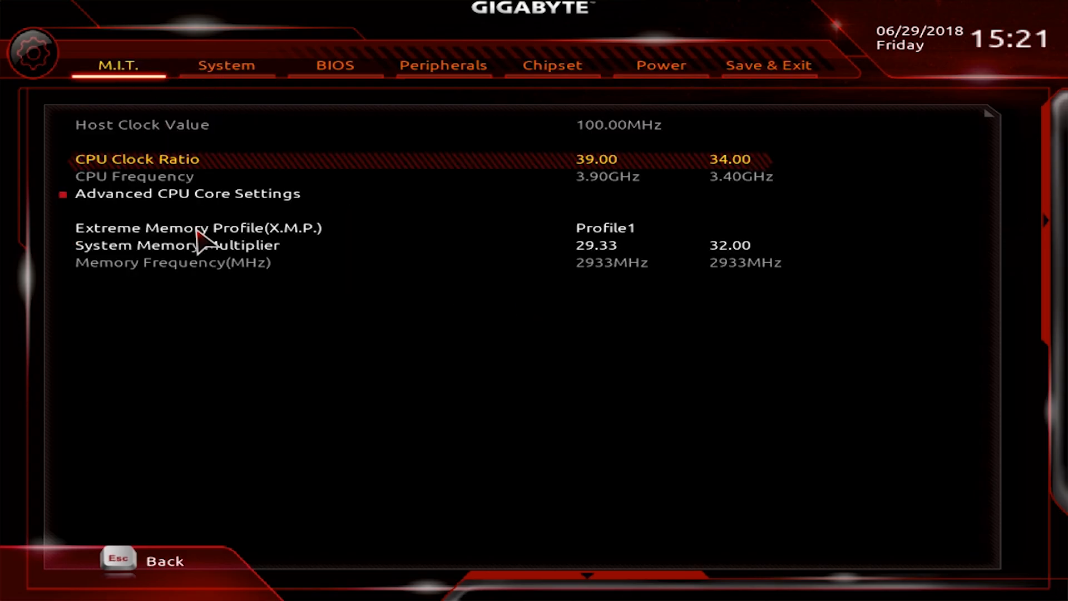
{"action": "left_click", "coordinate": [334, 66]}
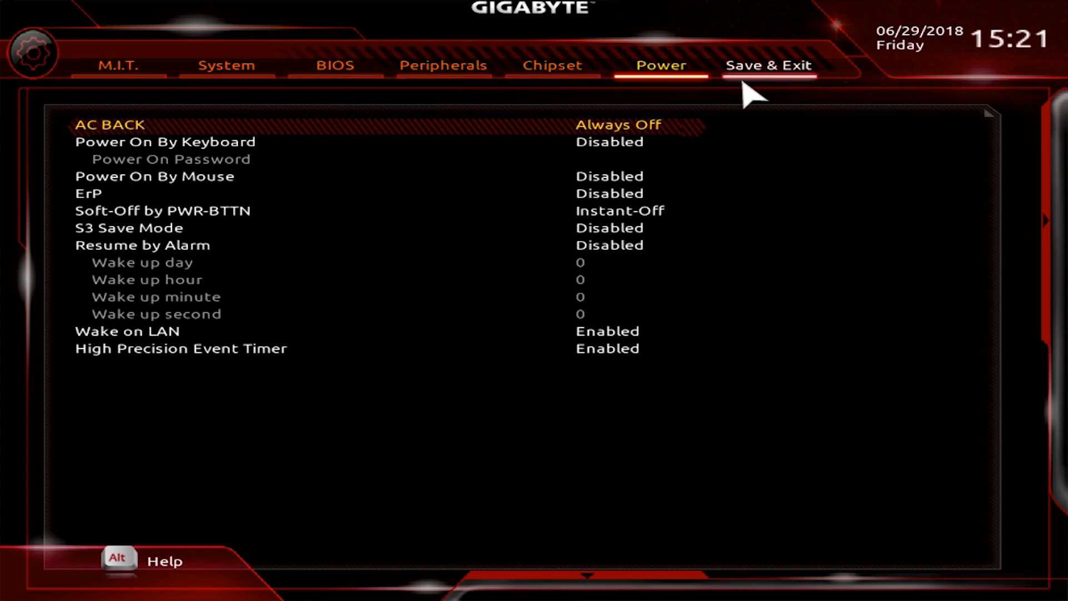
{"action": "left_click", "coordinate": [769, 65]}
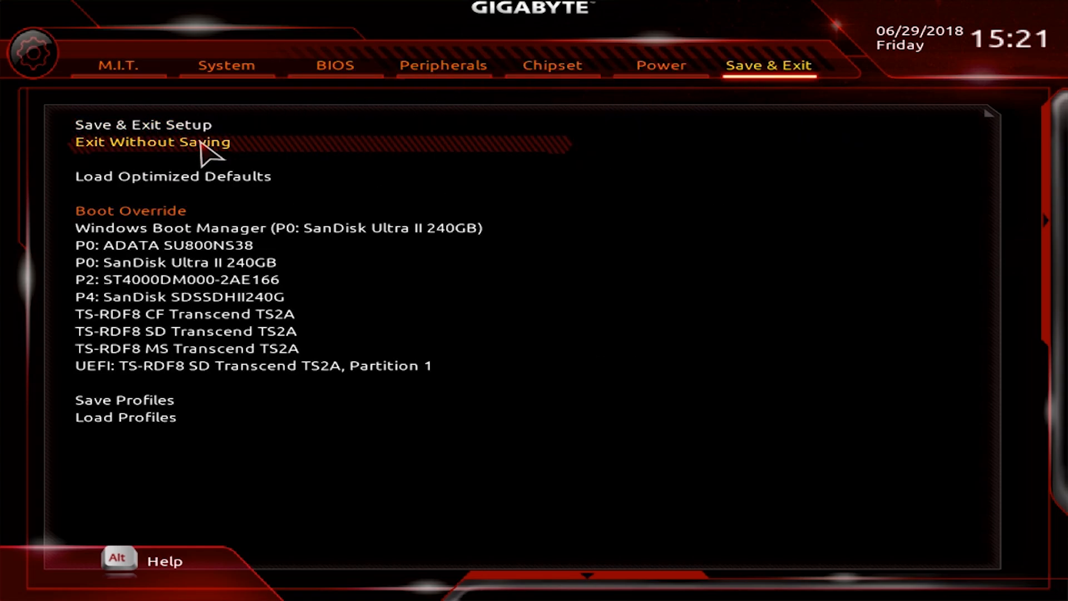